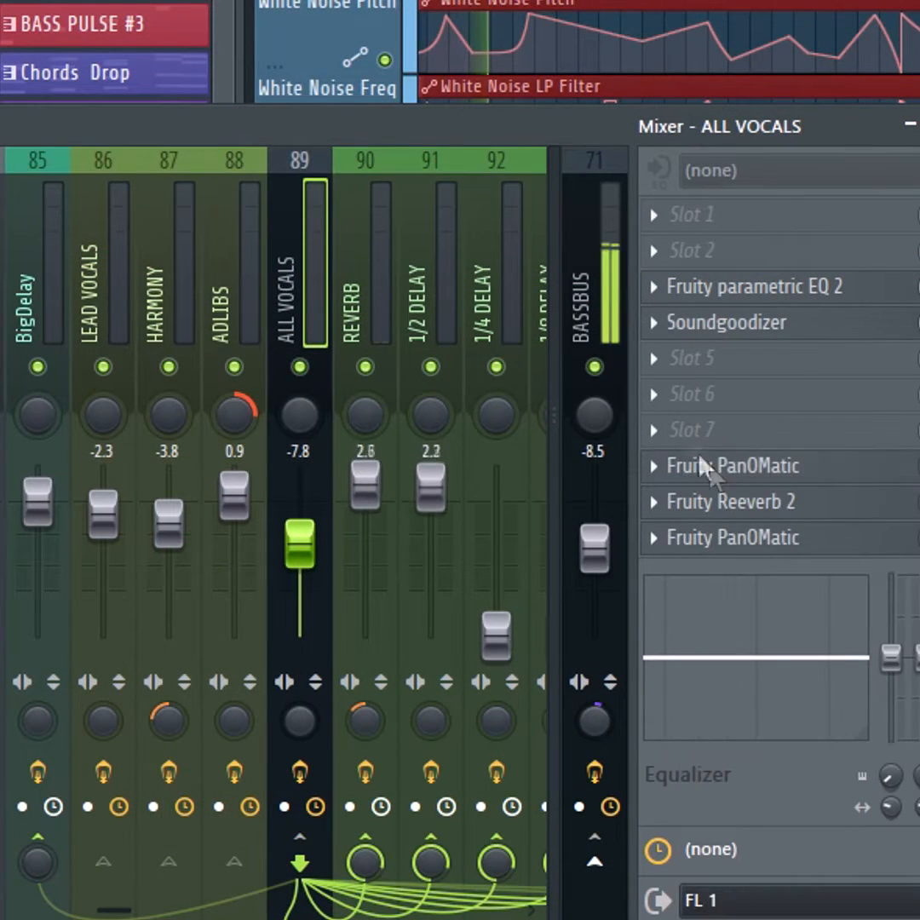
# - Show the BASSBUS mixer track's FL 1–16 audio output choices
pyautogui.click(593, 160)
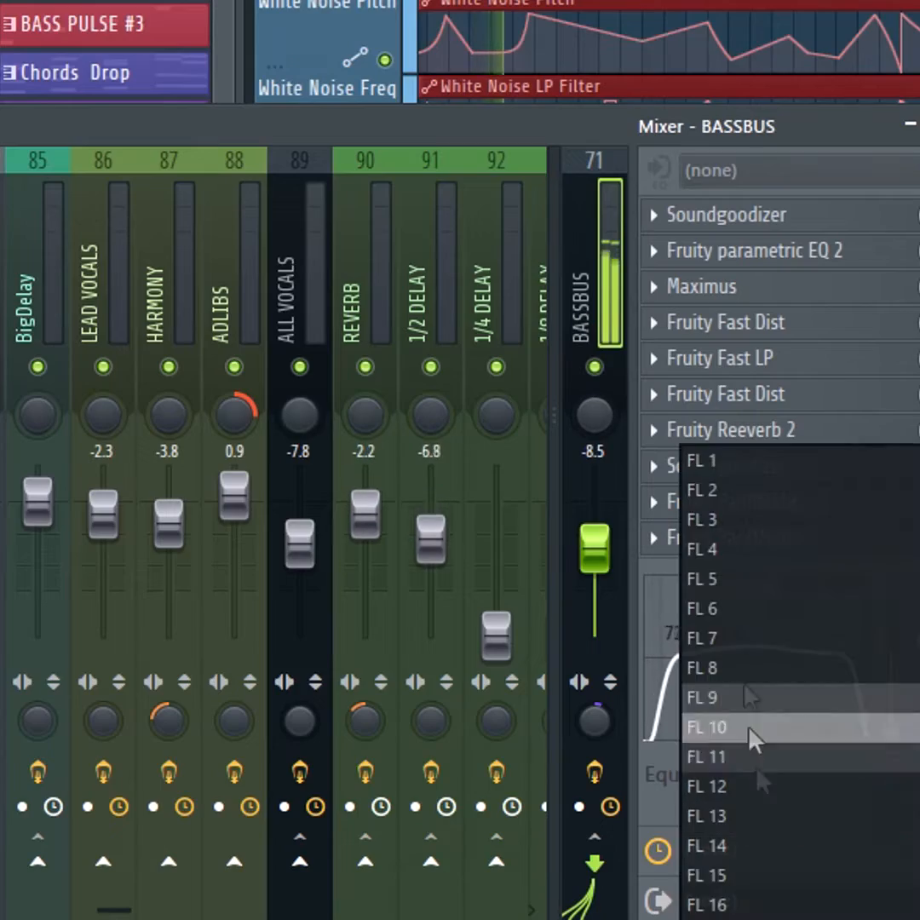